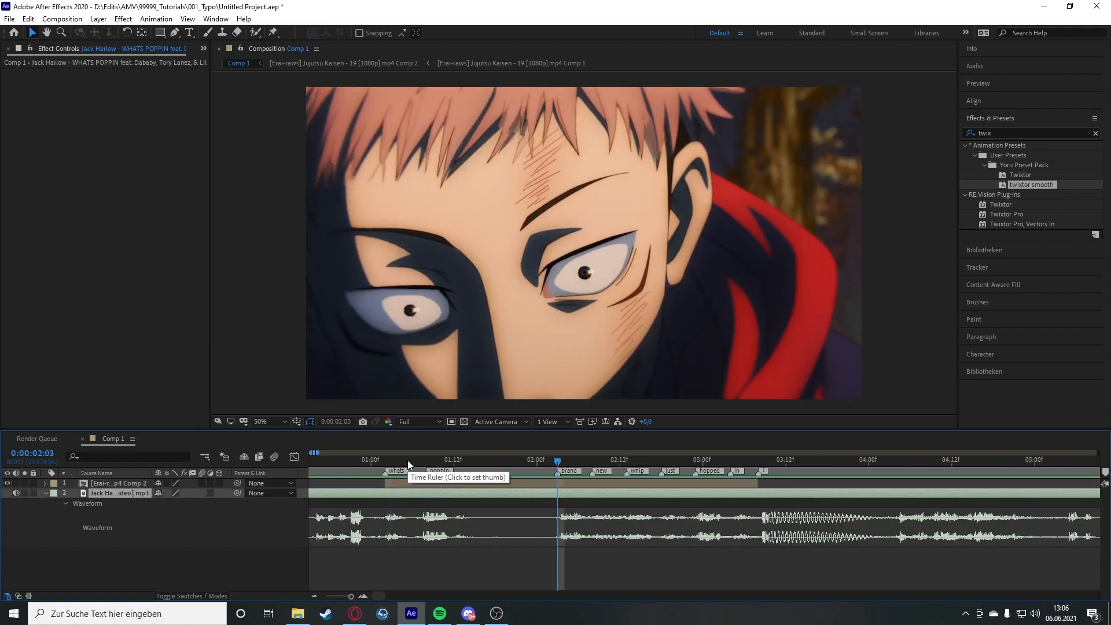
# - Add a new 'Whats' text layer in Comp 1, starting at the whats marker
pyautogui.click(386, 459)
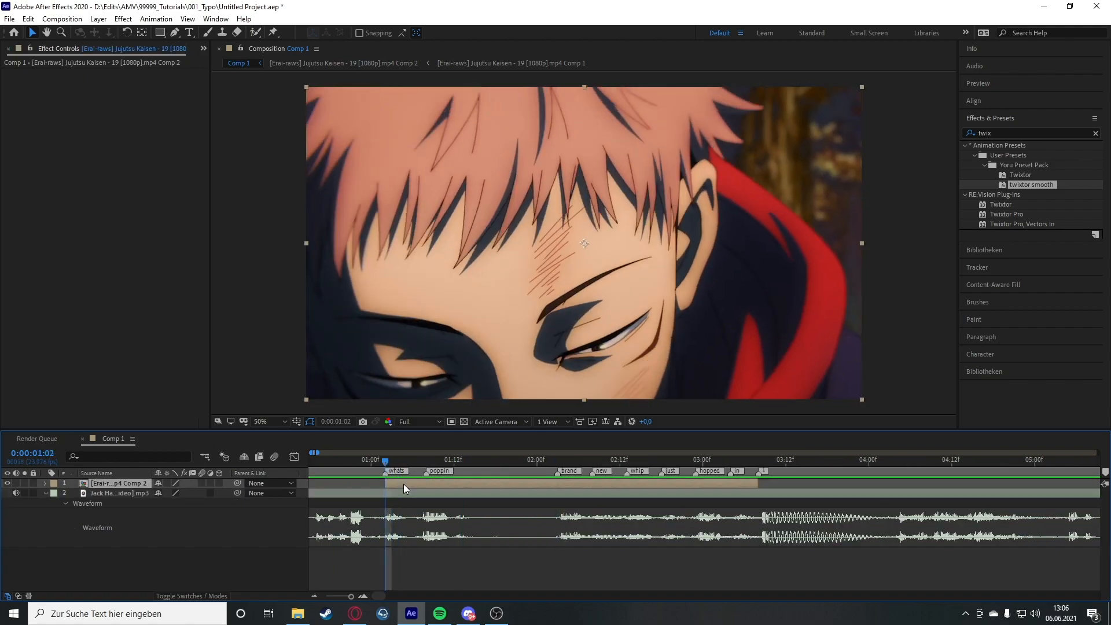
pyautogui.rightClick(404, 487)
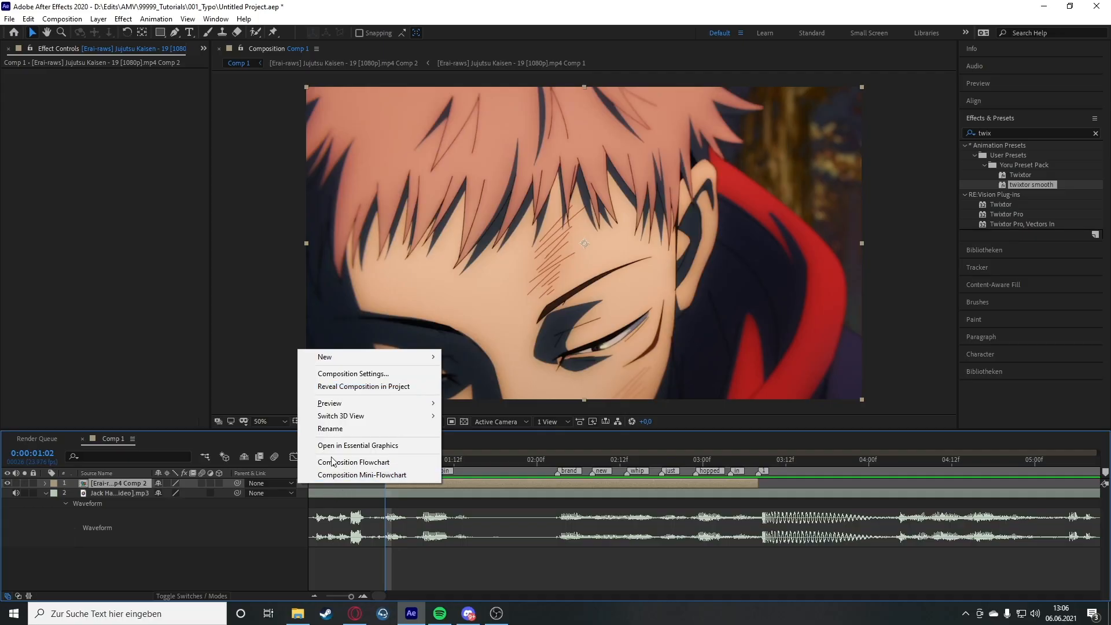
pyautogui.moveTo(325, 356)
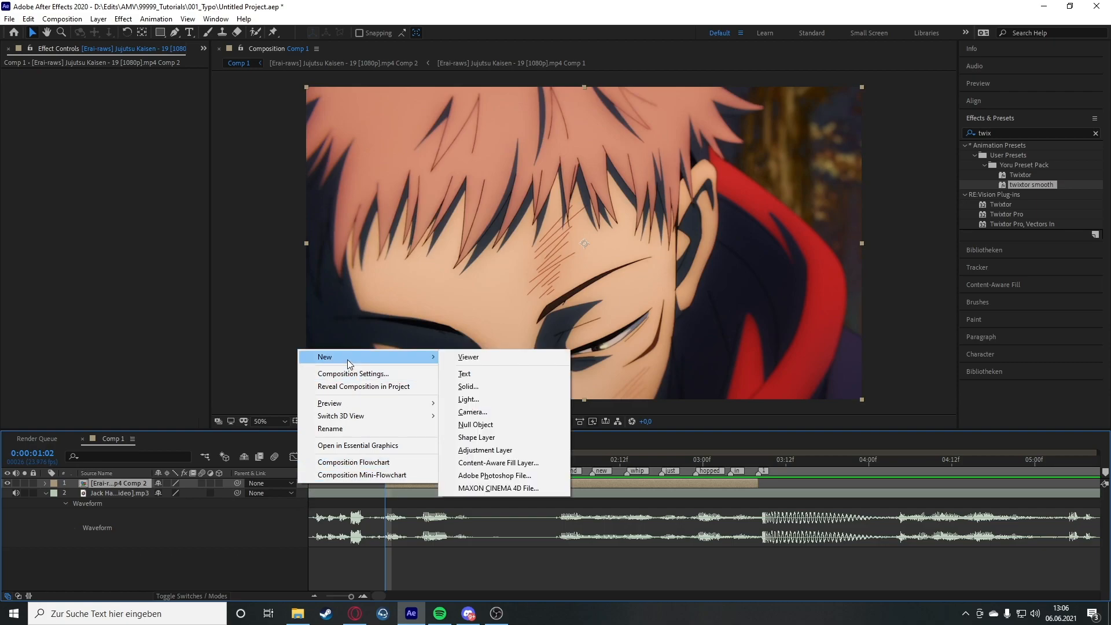
pyautogui.moveTo(208, 51)
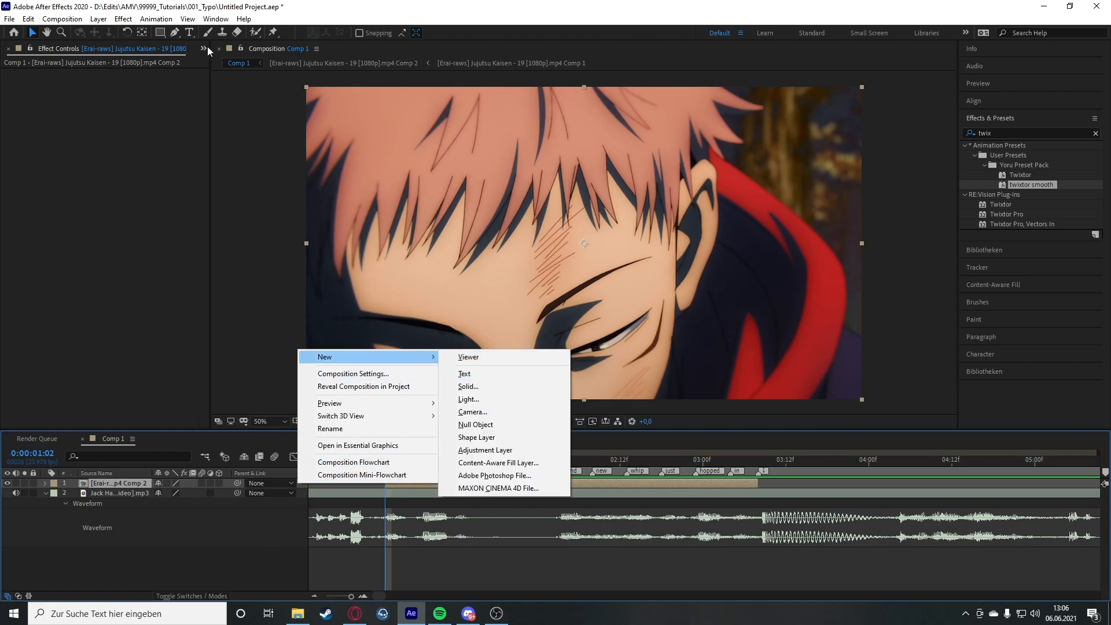
pyautogui.click(464, 373)
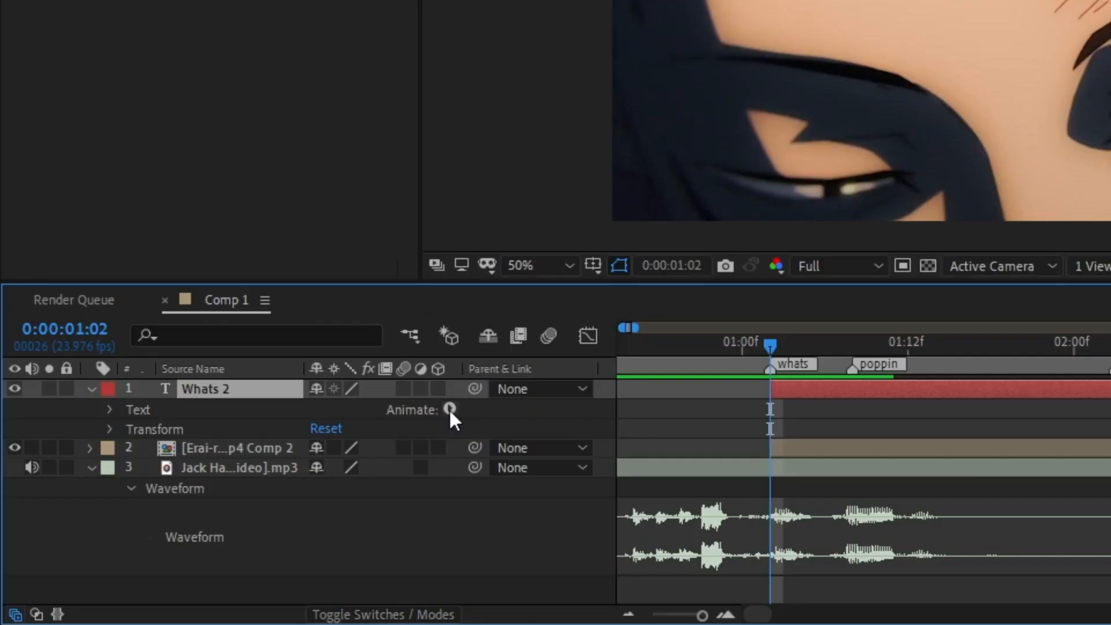
# - Add an RGB Fill Color animator to Whats with red and black keyframes two frames apart
pyautogui.click(450, 409)
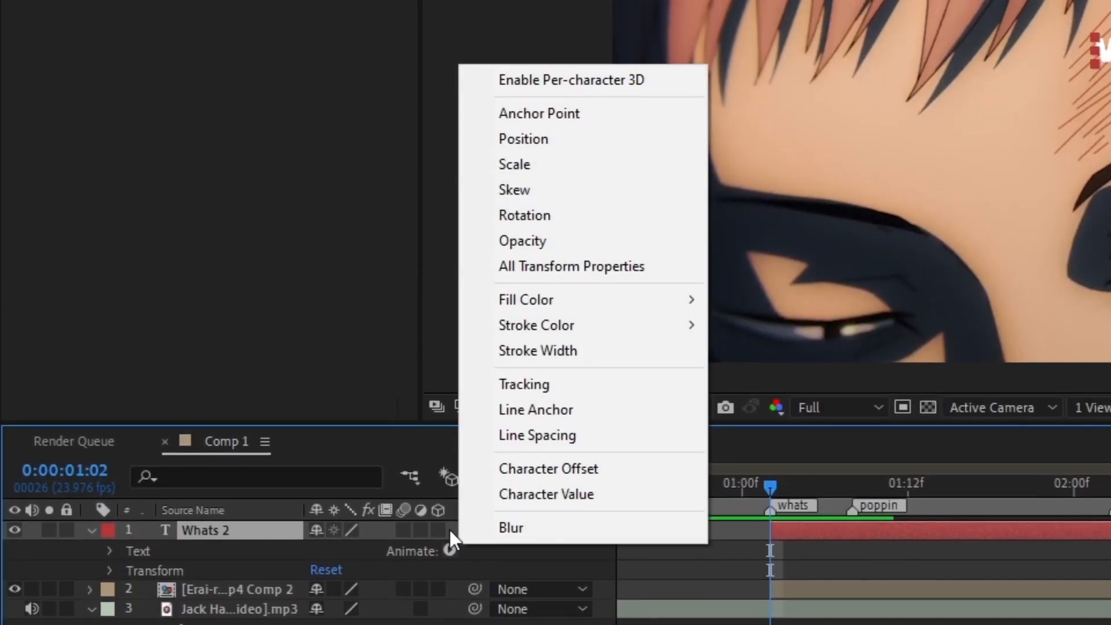
pyautogui.moveTo(526, 300)
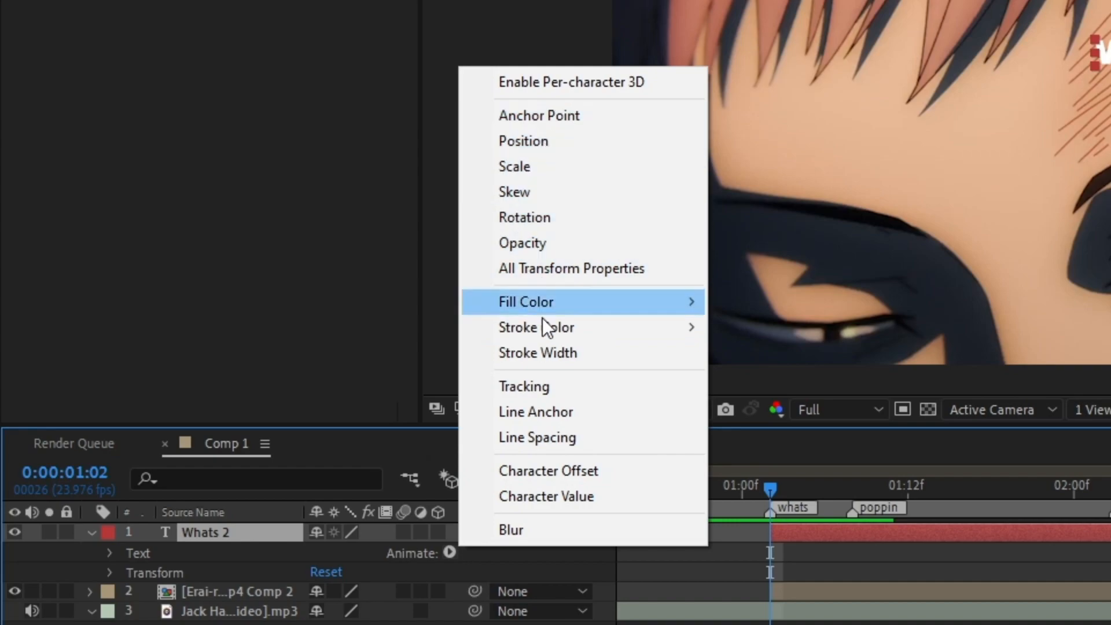
pyautogui.moveTo(546, 315)
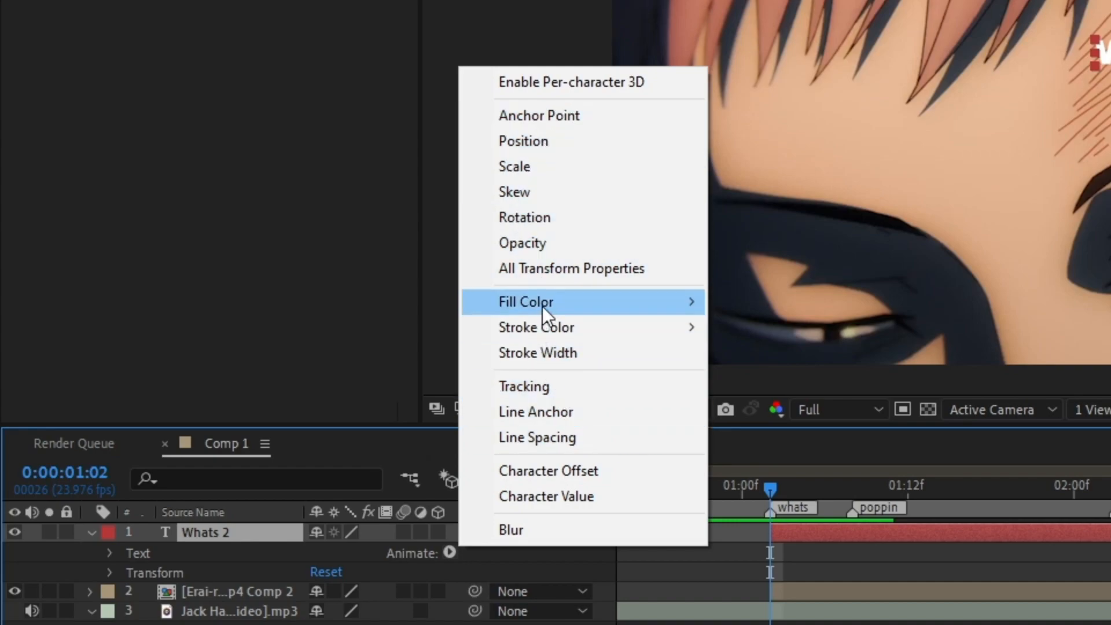
pyautogui.moveTo(691, 302)
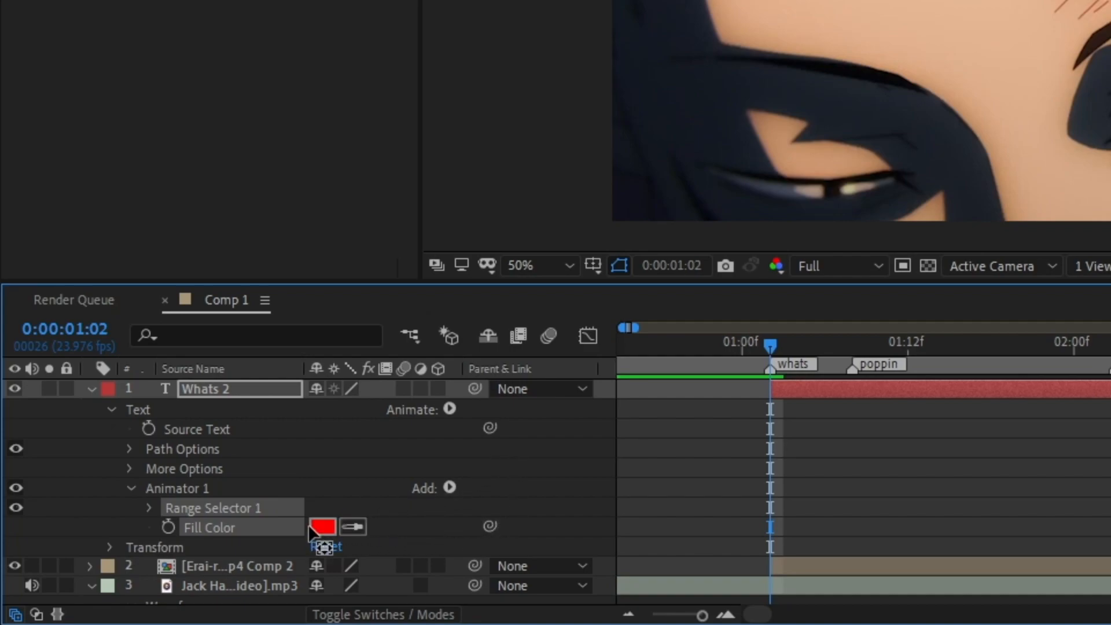
pyautogui.click(322, 526)
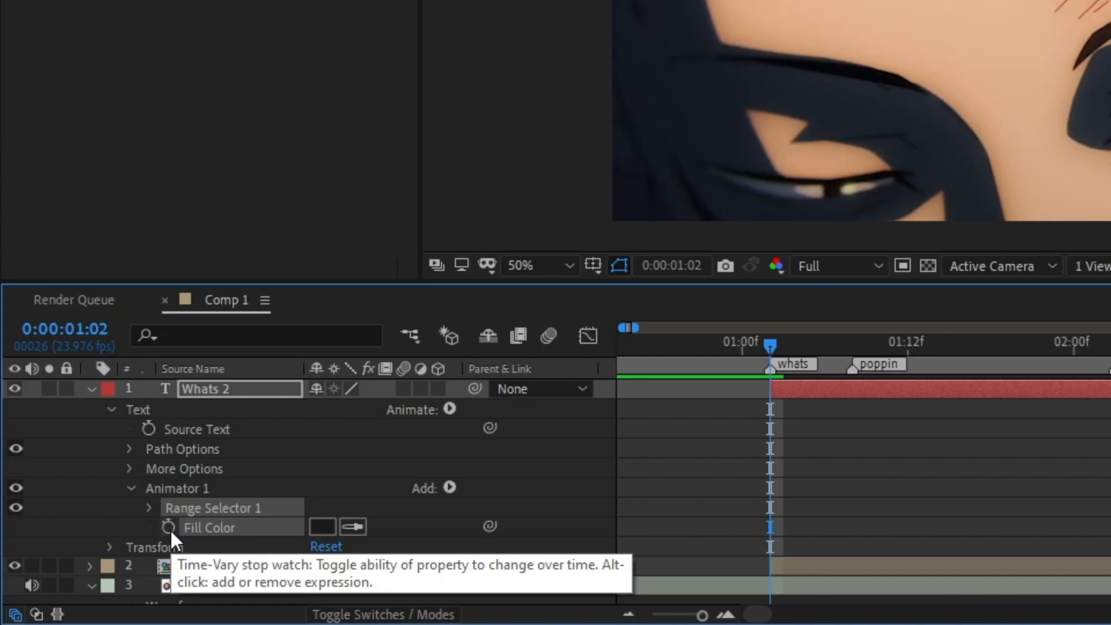
pyautogui.click(322, 526)
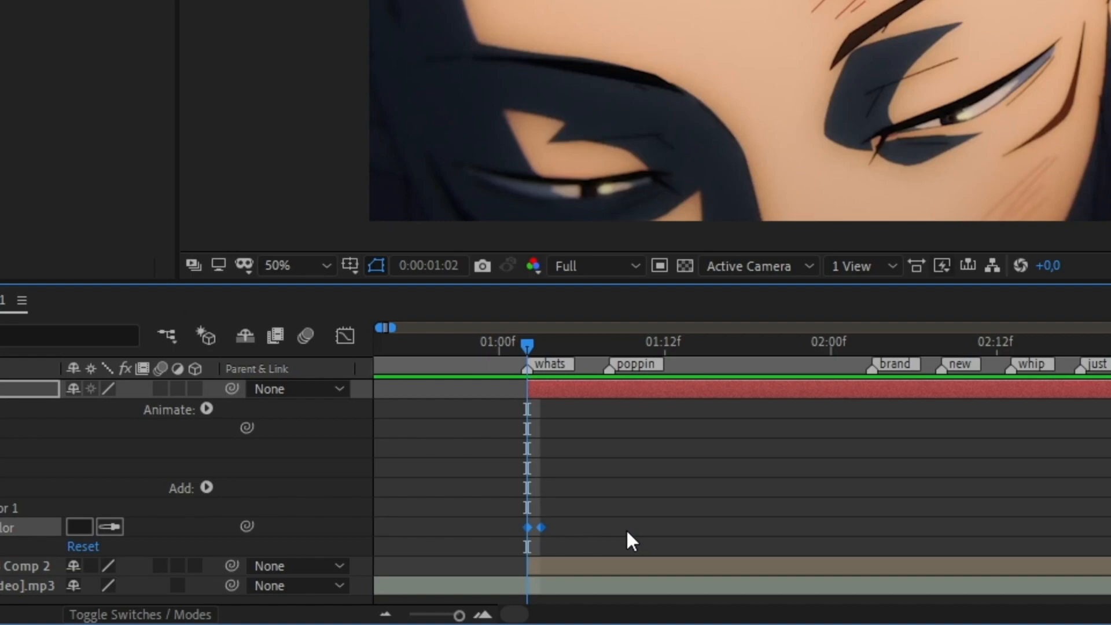
pyautogui.moveTo(528, 343); pyautogui.dragTo(556, 343)
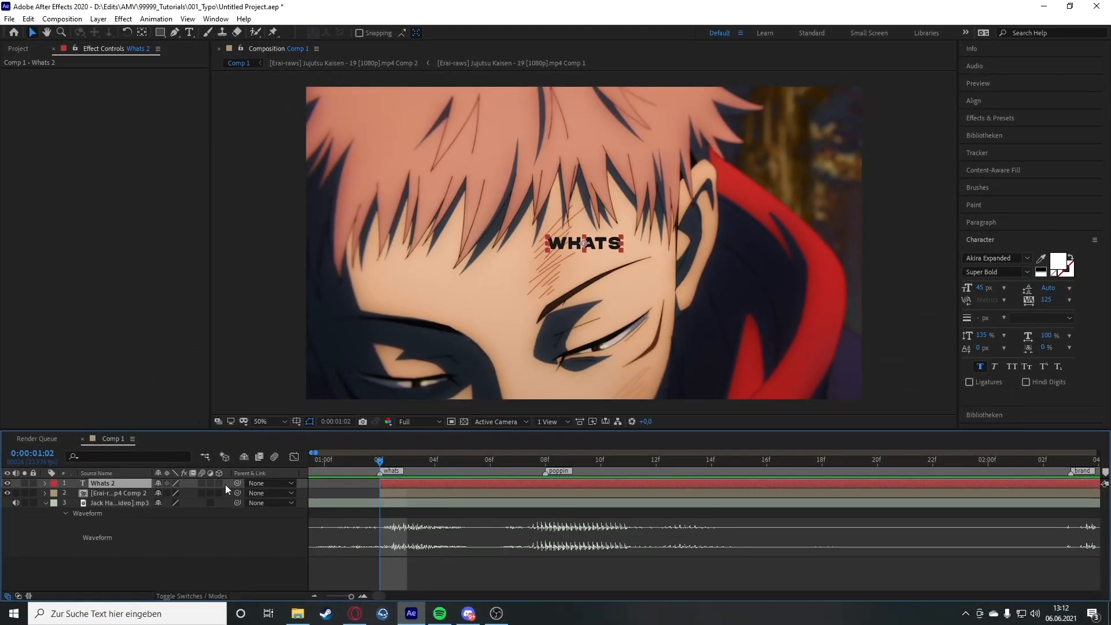
pyautogui.moveTo(207, 489)
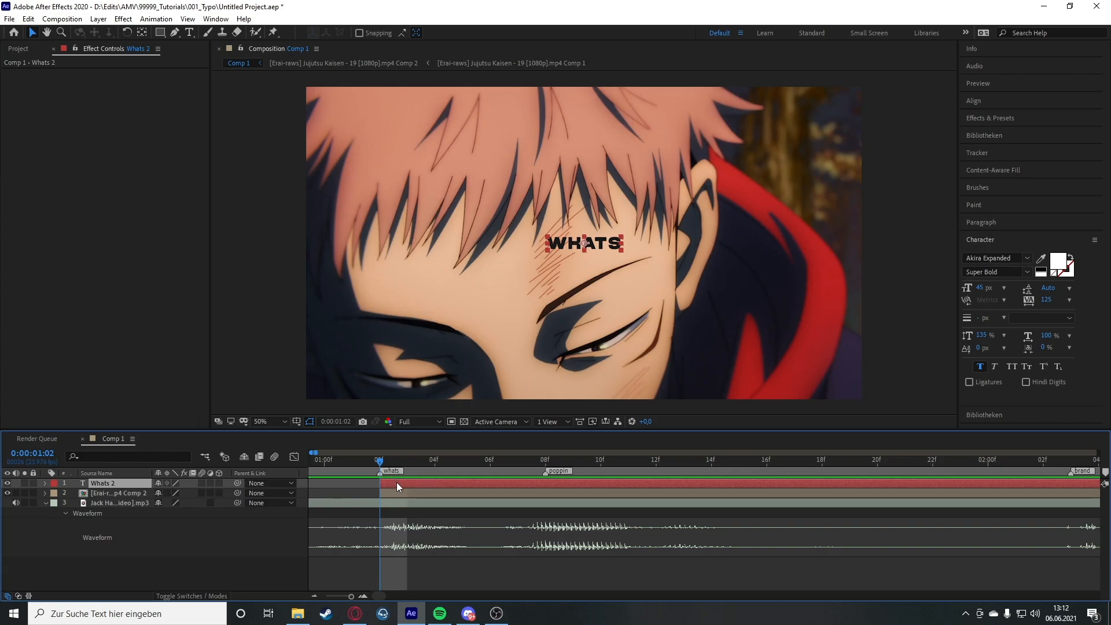
# - Pre-compose the Whats 2 text layer into 'Whats 2 Comp 1', moving all attributes
pyautogui.rightClick(396, 487)
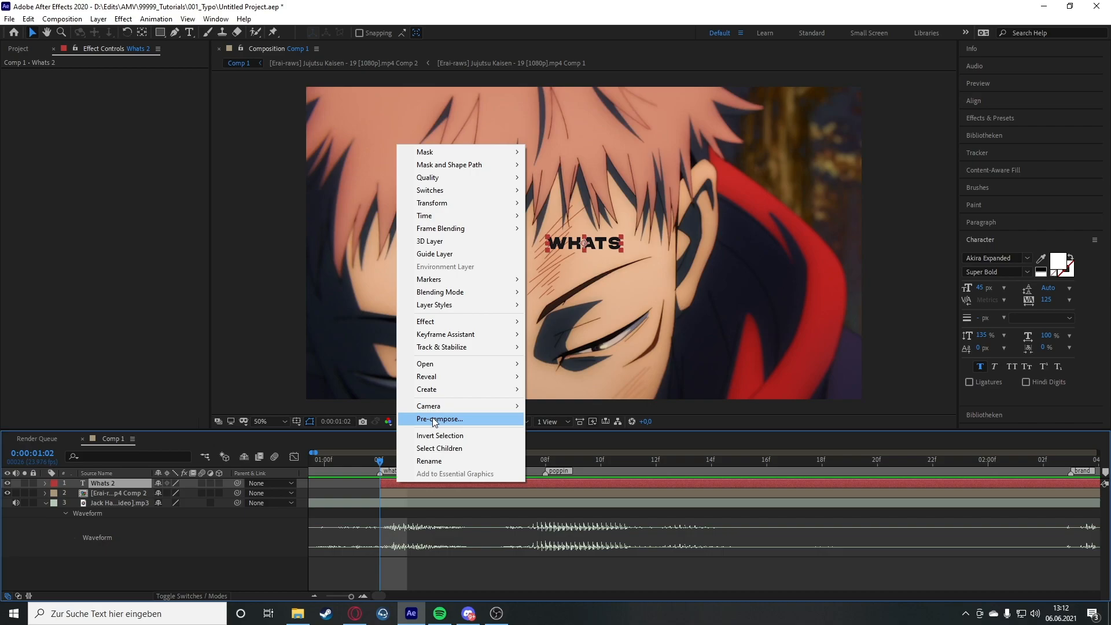
pyautogui.click(438, 417)
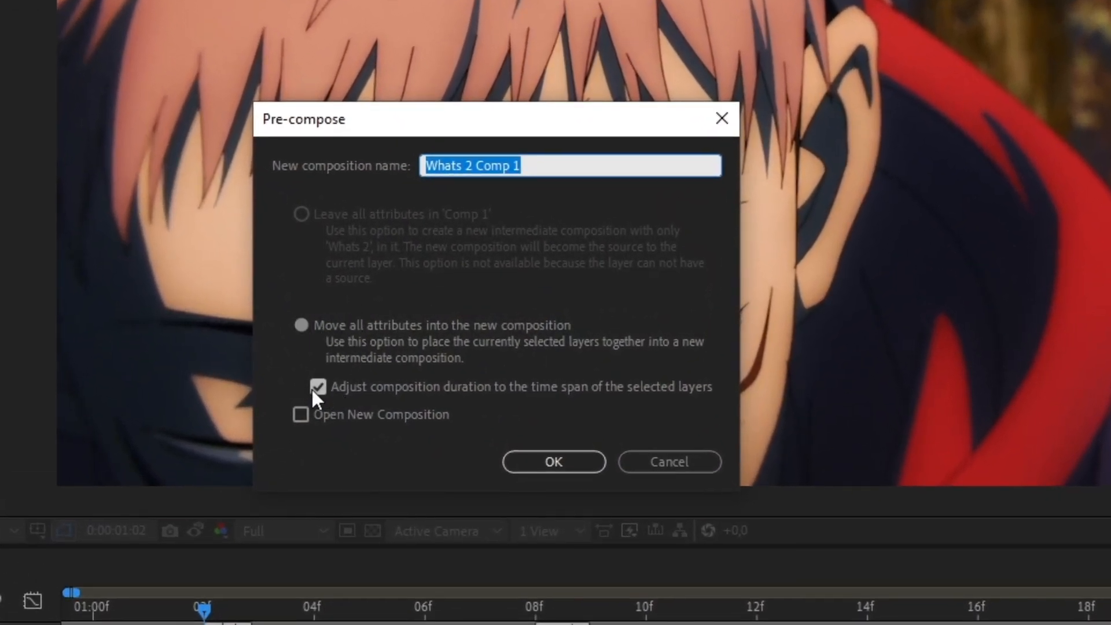
pyautogui.click(553, 461)
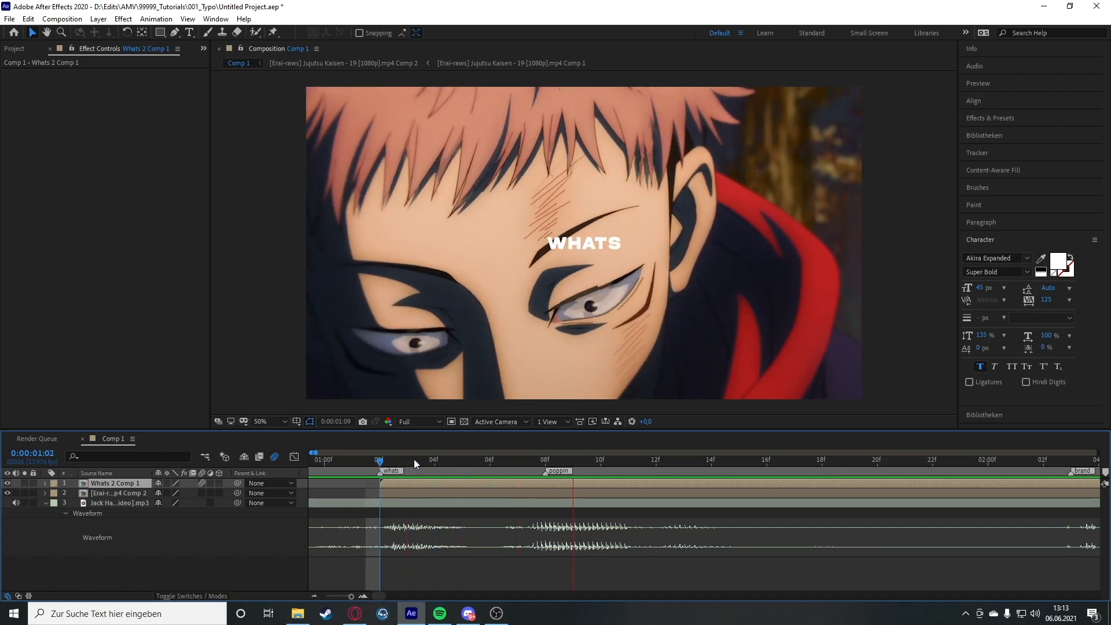
pyautogui.click(492, 459)
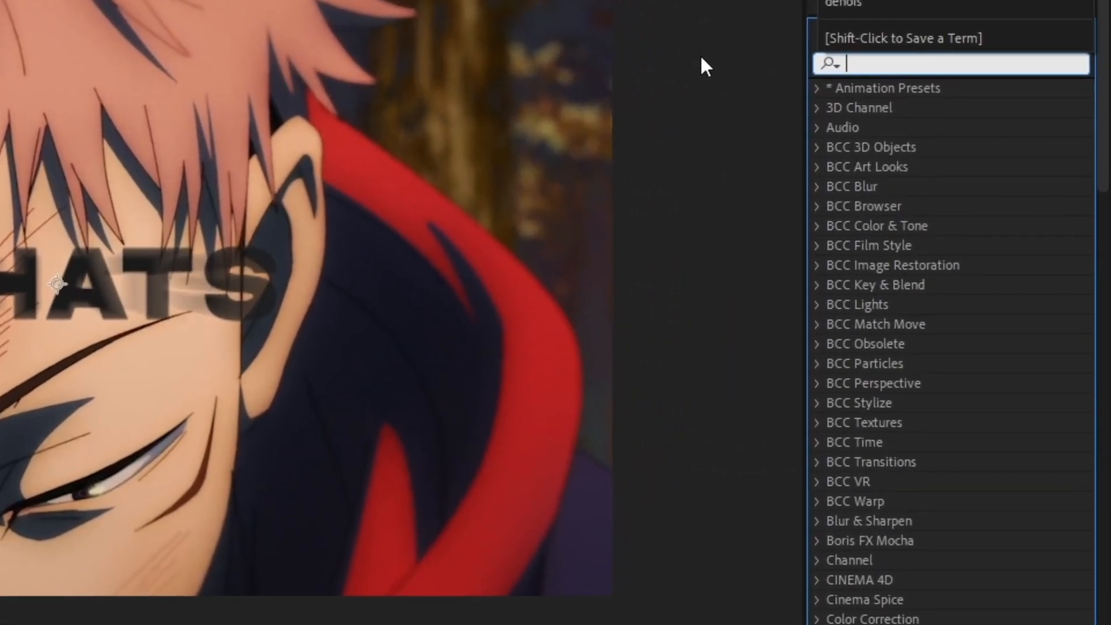
# - Apply the Warp effect to WHATS with its style set to Squeeze
pyautogui.write('warp')
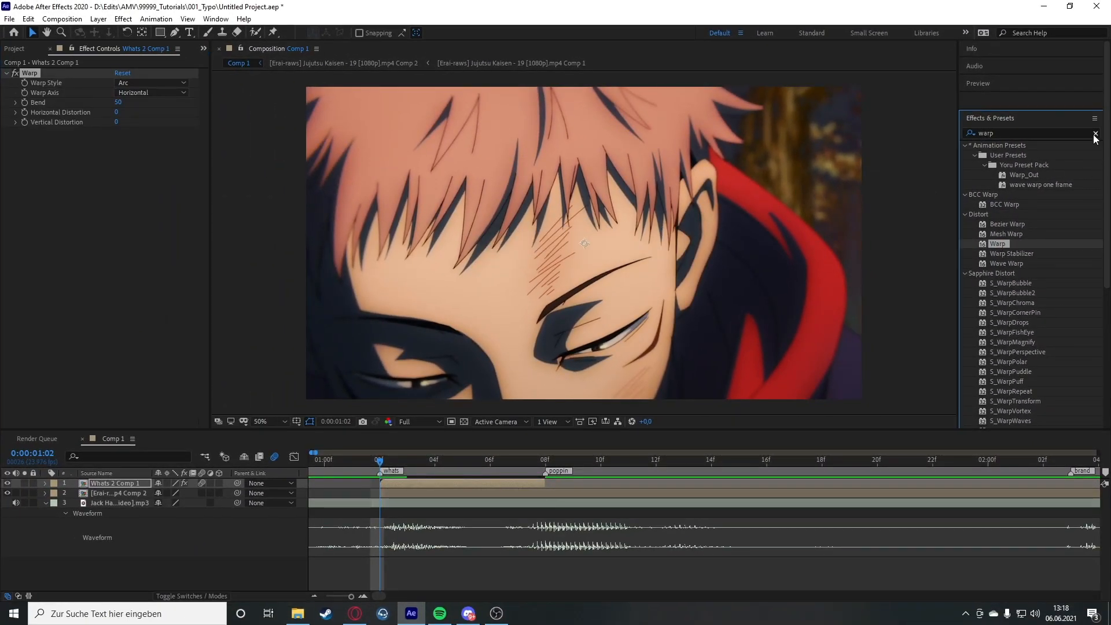
pyautogui.click(1094, 132)
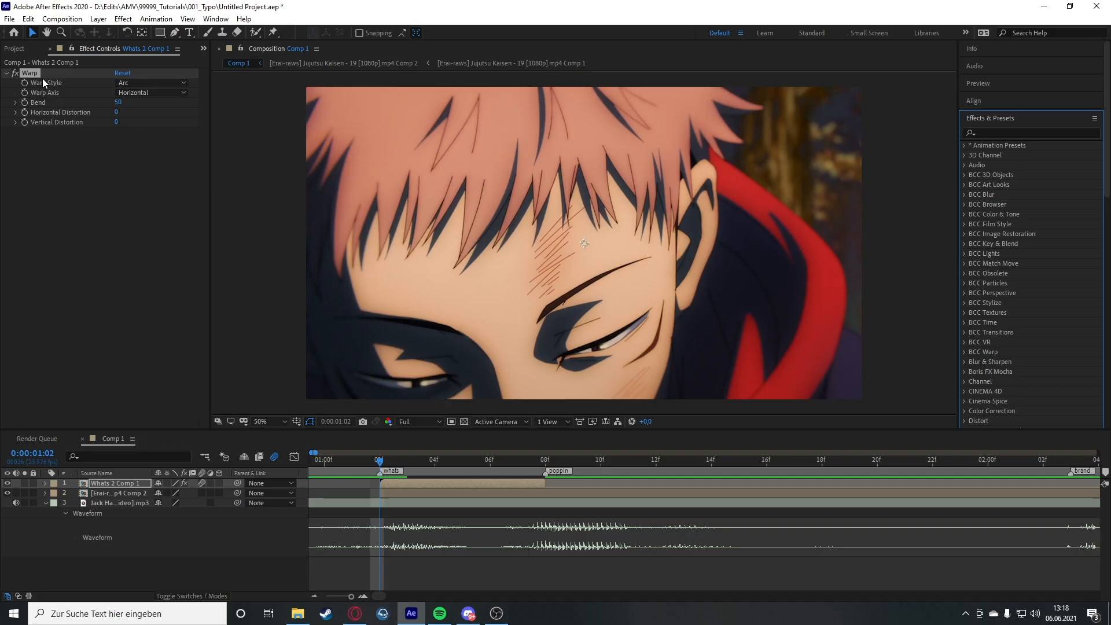
pyautogui.click(151, 83)
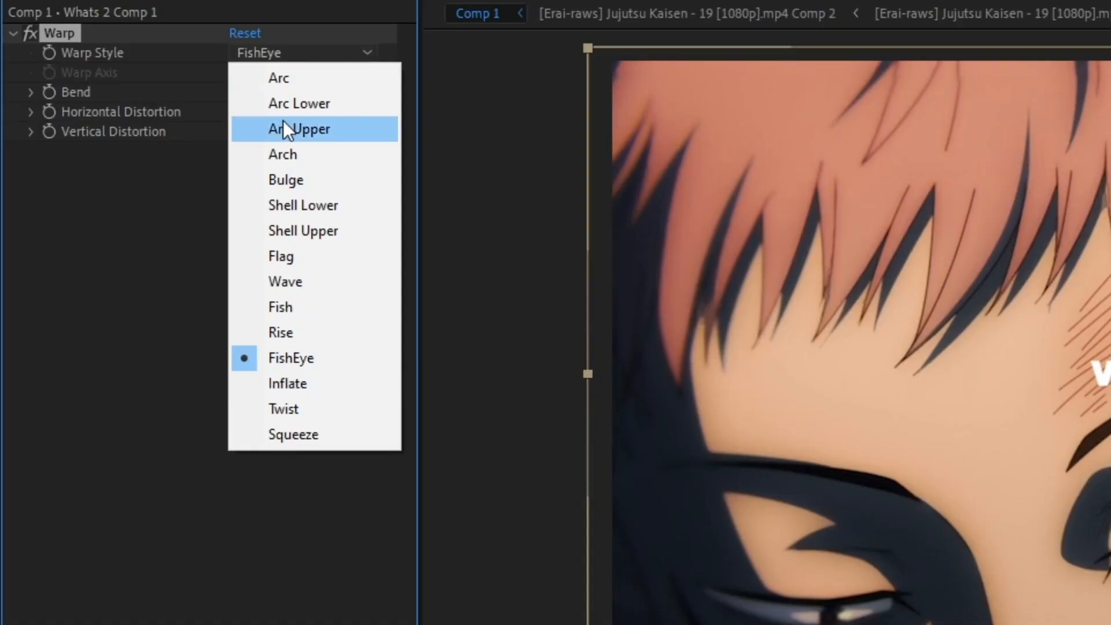
pyautogui.moveTo(294, 434)
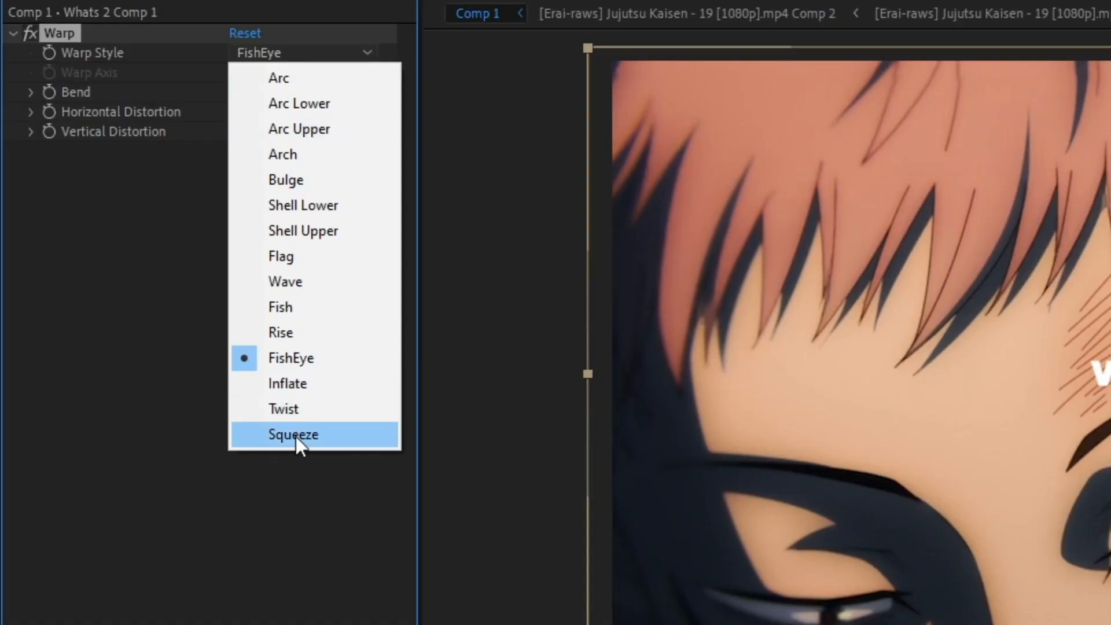
pyautogui.click(293, 435)
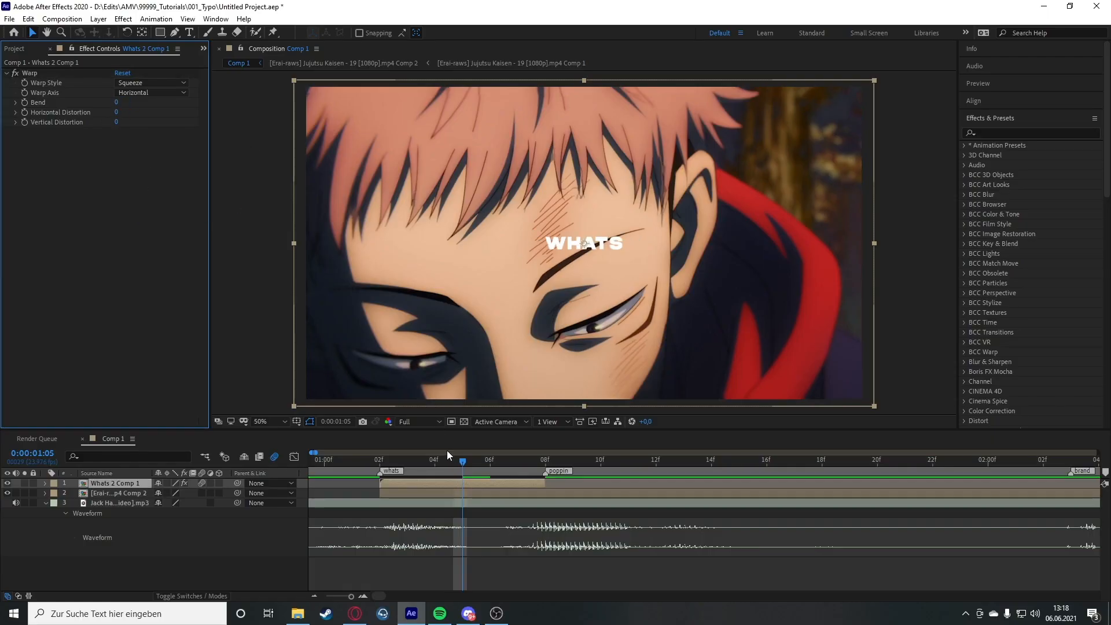
# - Keyframe Bend from 0 to -100, eased to start slowly and snap at the end
pyautogui.moveTo(462, 462); pyautogui.dragTo(379, 461)
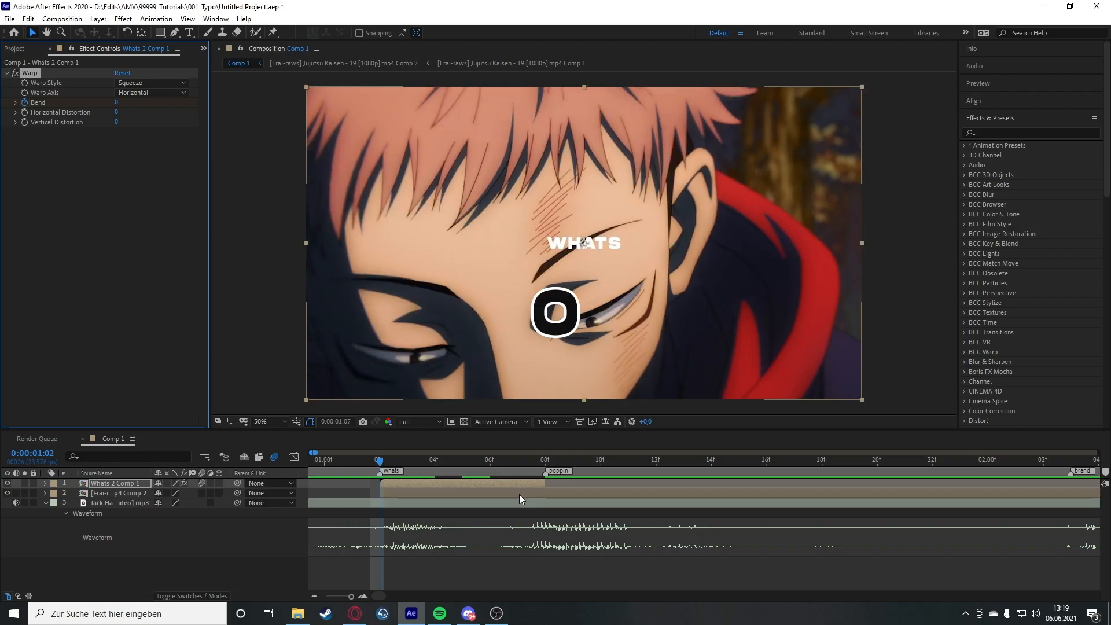
pyautogui.click(517, 454)
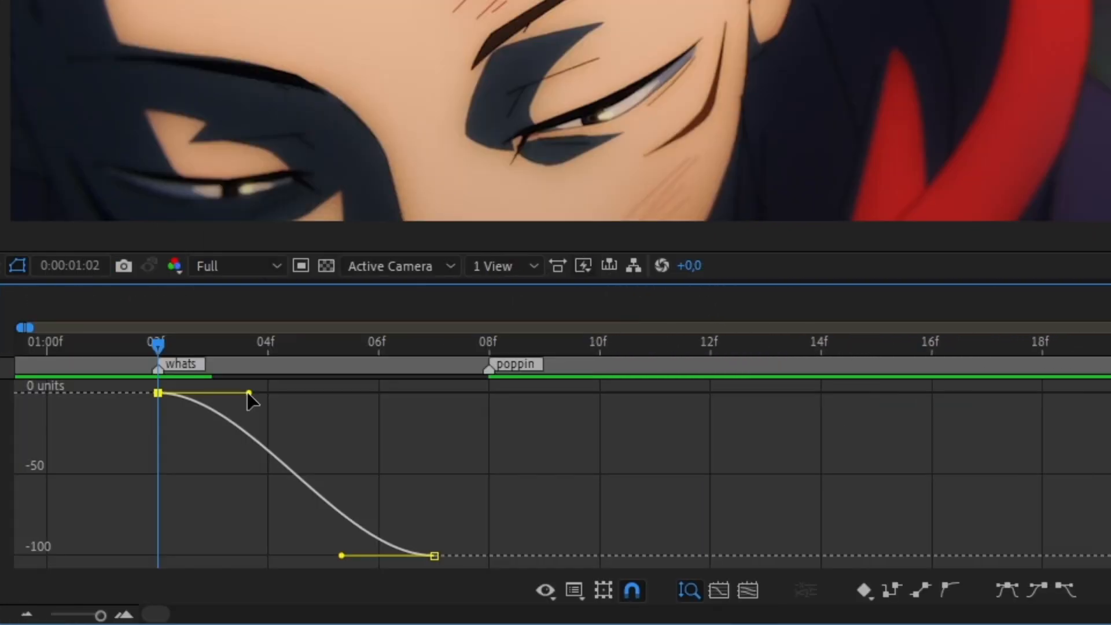
pyautogui.moveTo(250, 395); pyautogui.dragTo(432, 393)
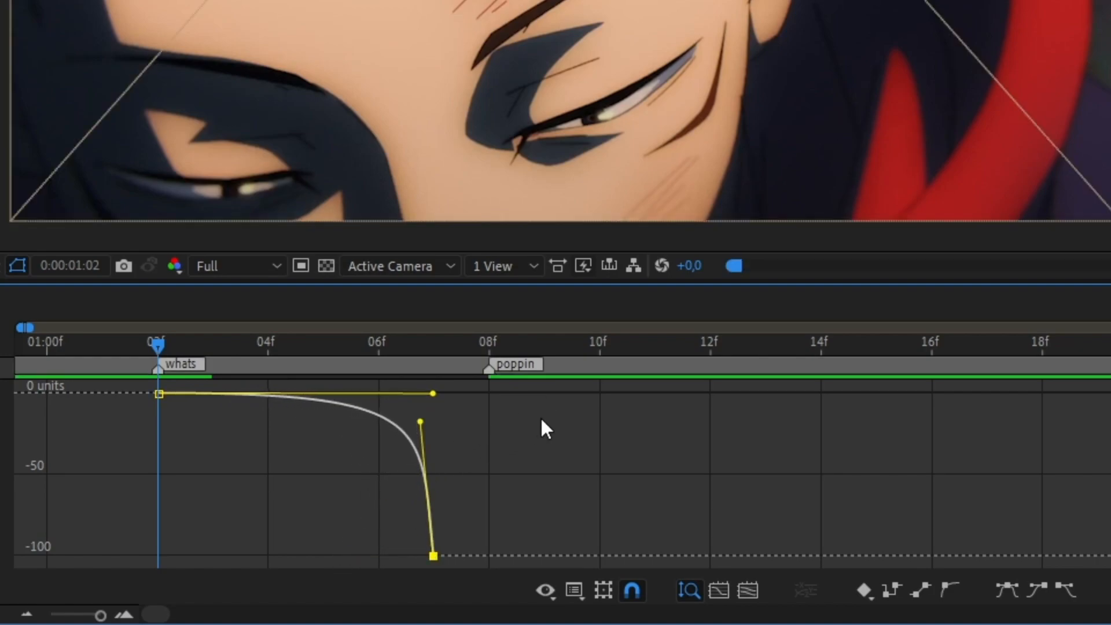
pyautogui.click(688, 590)
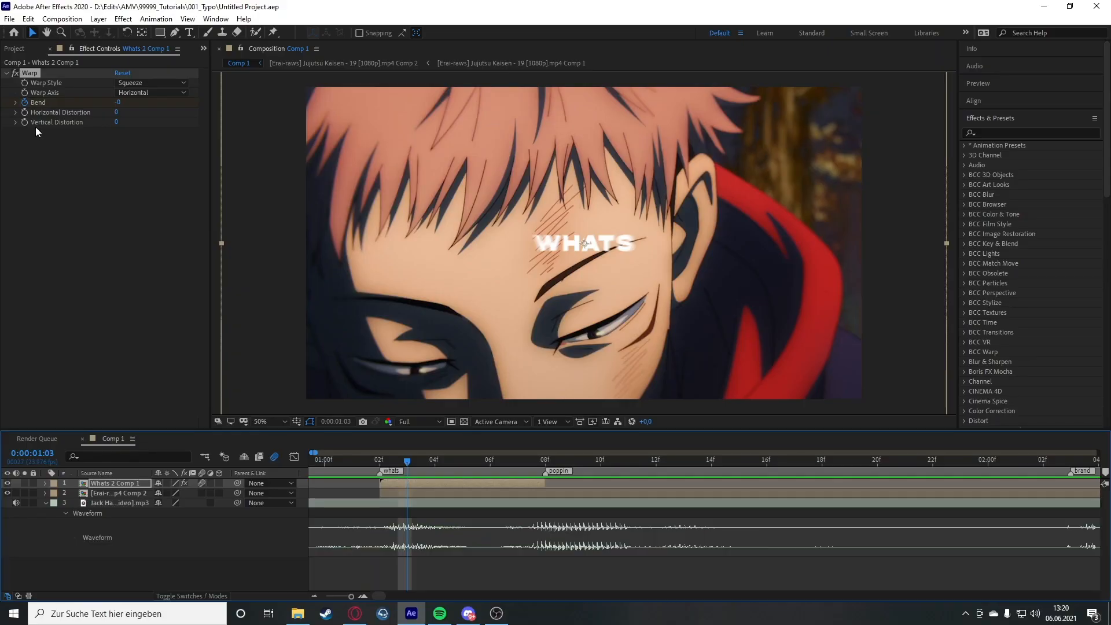
# - Apply S_DissolveBlur to WHATS with Blur Amount 180 and eased Dissolve Percent from 25% to 0%
pyautogui.write('s_dissolve')
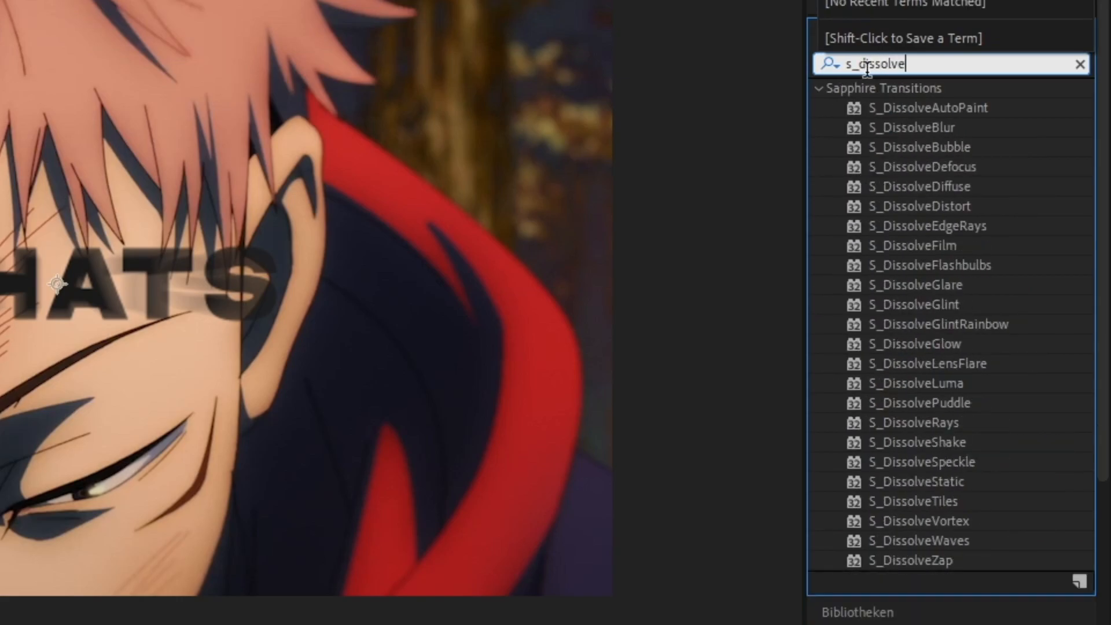
pyautogui.doubleClick(913, 127)
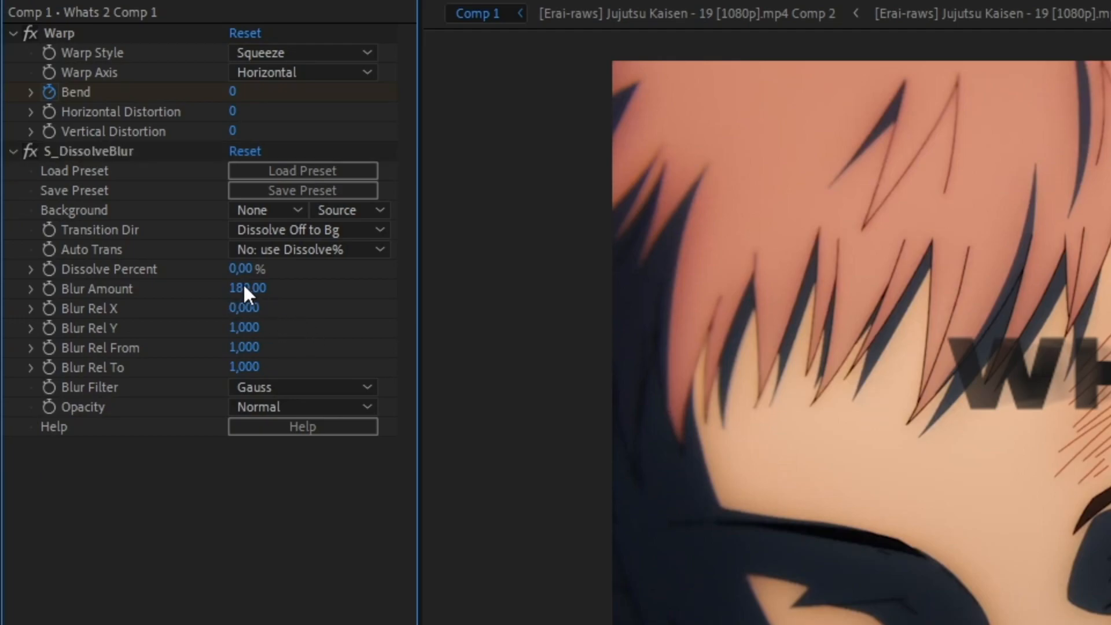
pyautogui.click(246, 268)
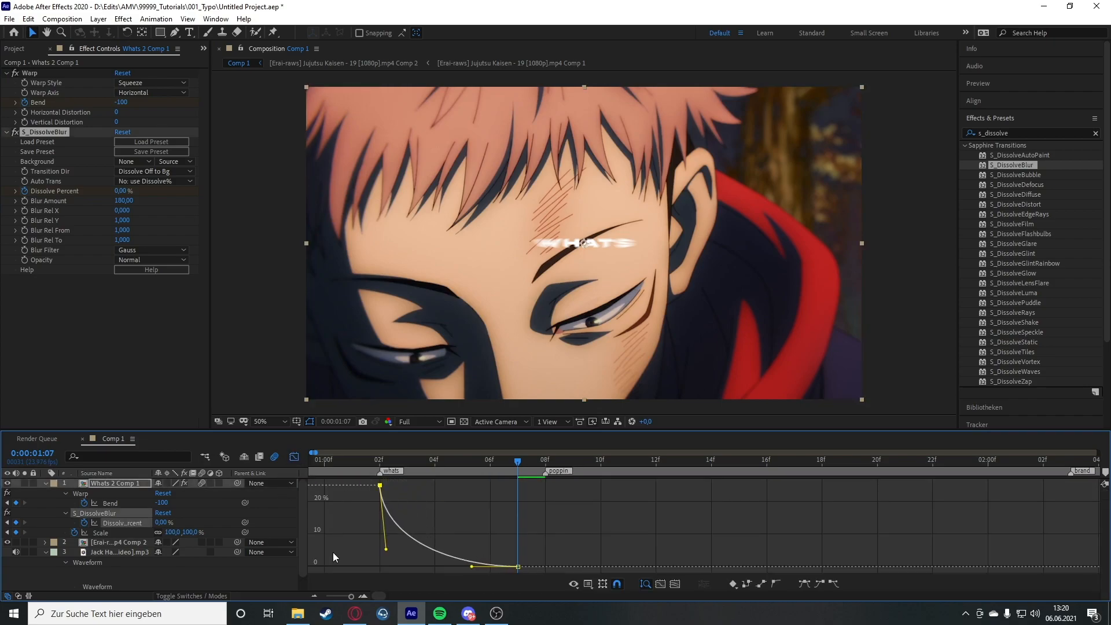
pyautogui.moveTo(385, 549); pyautogui.dragTo(380, 567)
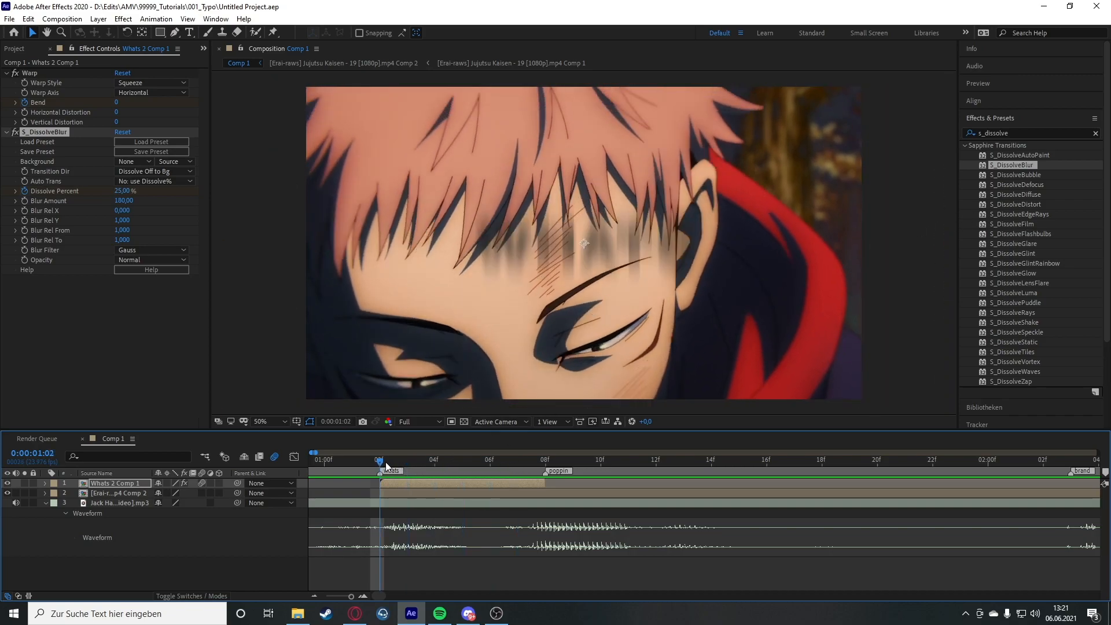
pyautogui.click(489, 458)
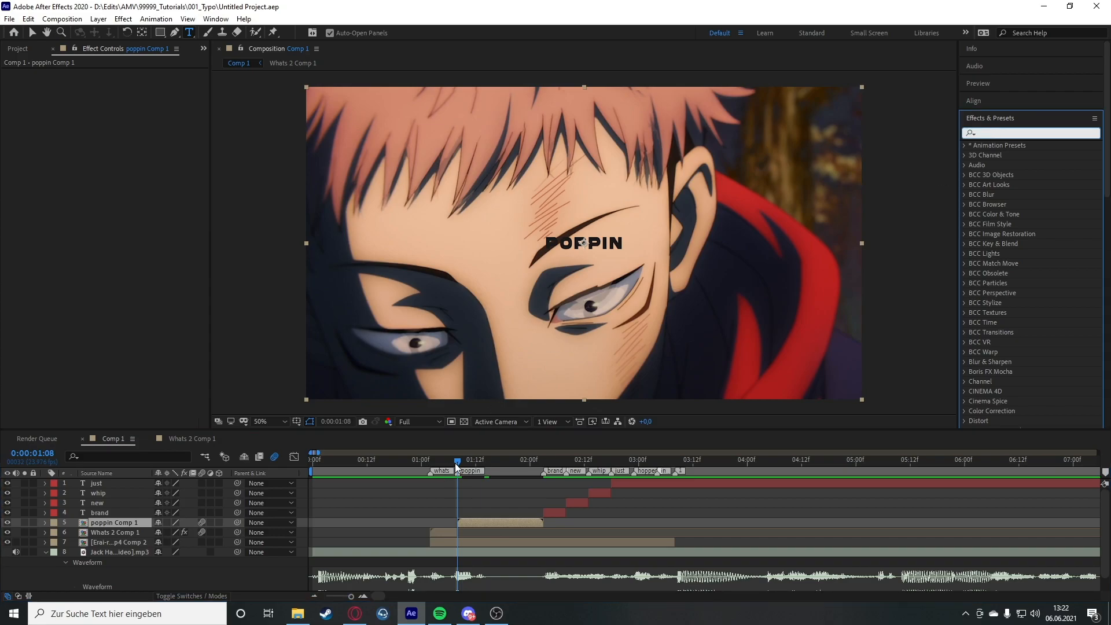
# - Give poppin Comp 1 a Squeeze Warp with Bend keyframed from 100 to near 0
pyautogui.click(448, 459)
pyautogui.write('warp')
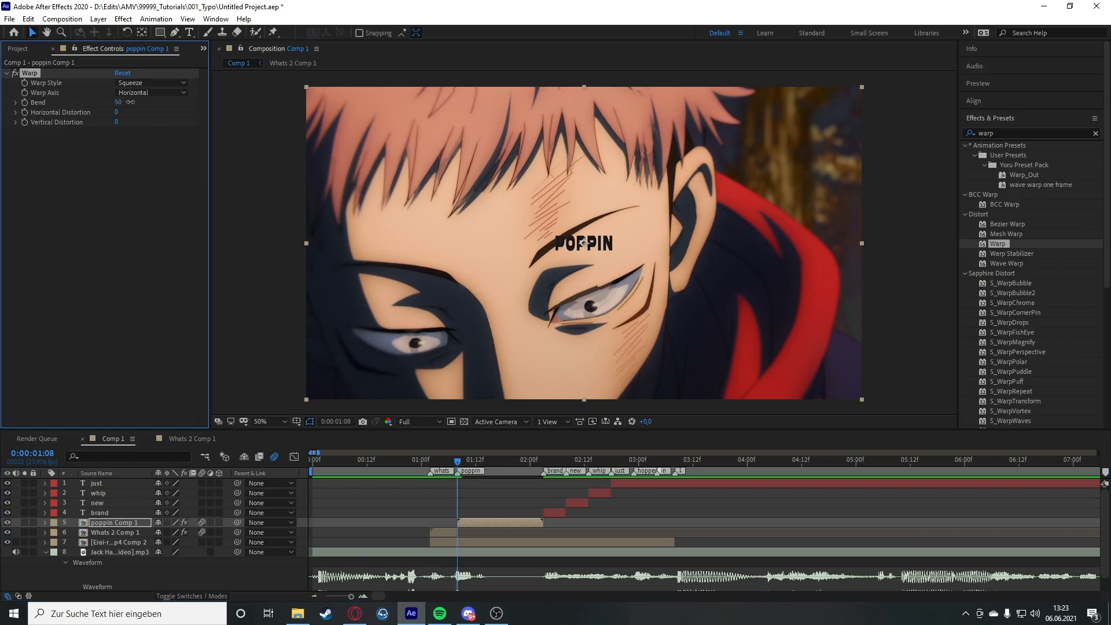
pyautogui.write('100')
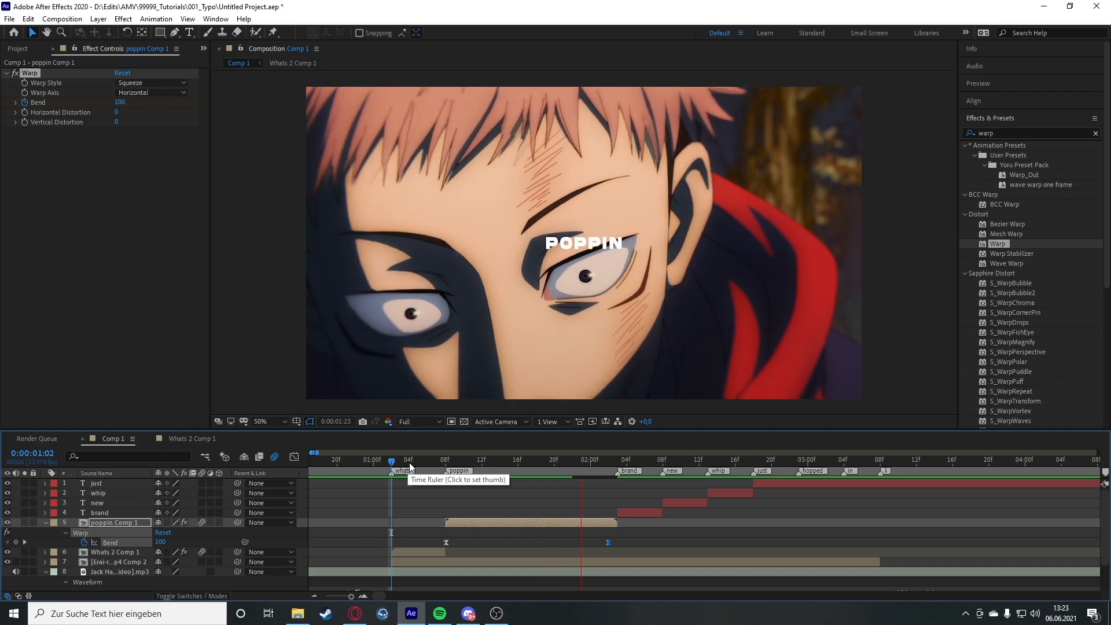
pyautogui.click(606, 458)
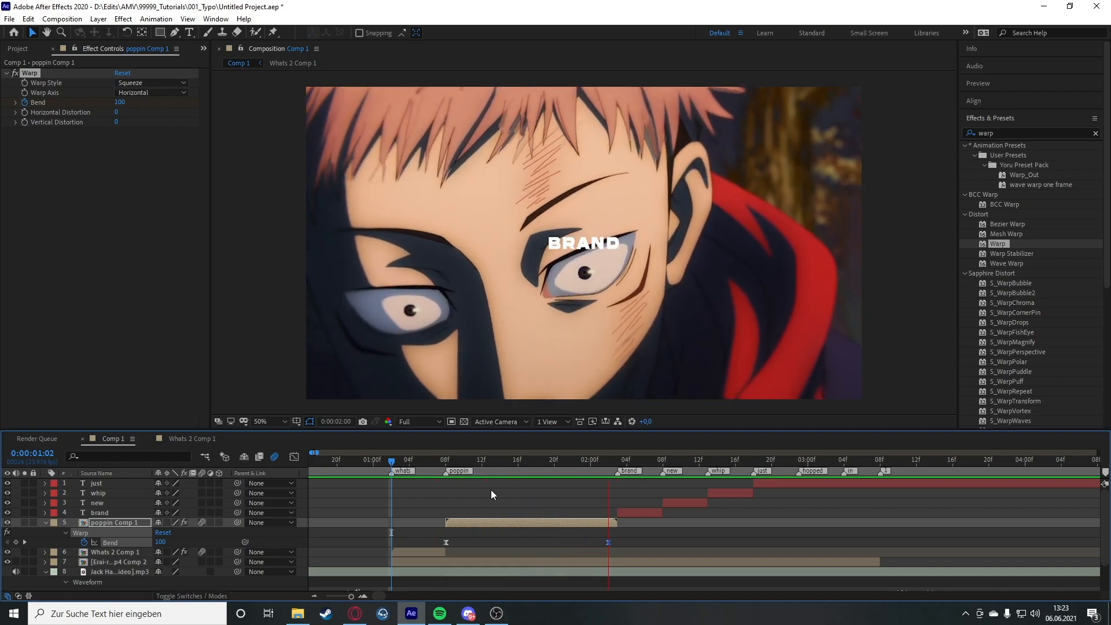
pyautogui.click(435, 459)
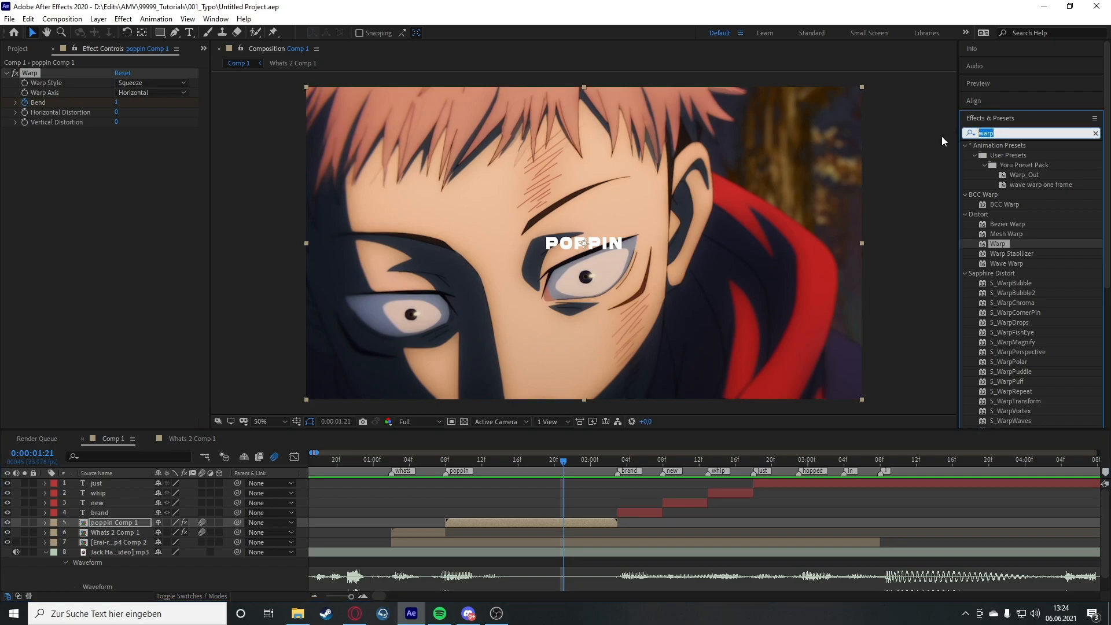
pyautogui.write('s_dissolve')
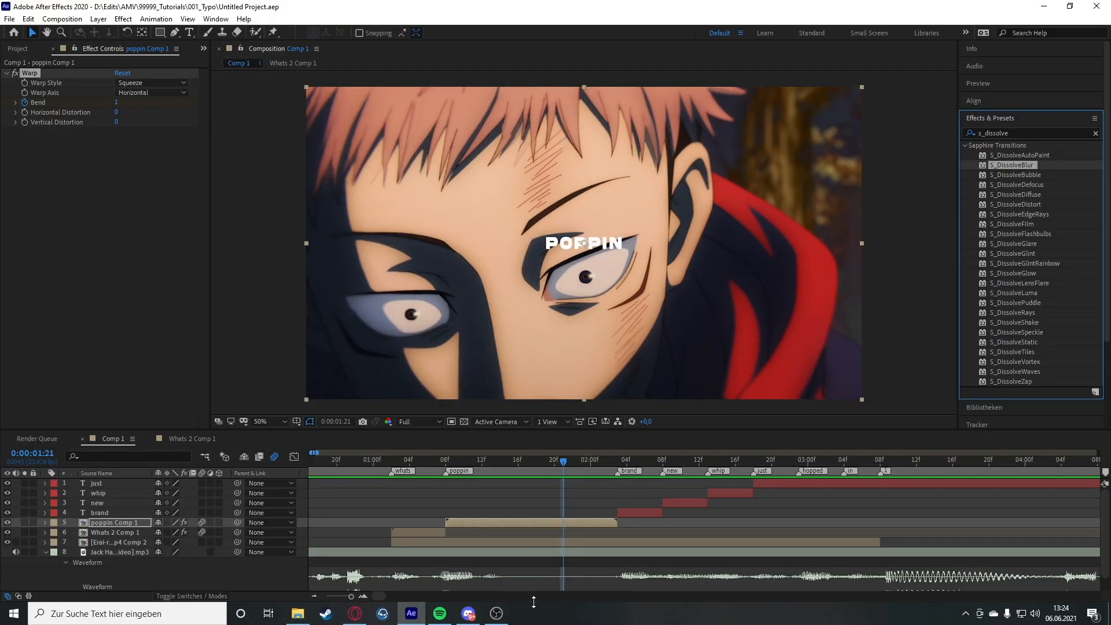
pyautogui.moveTo(549, 565)
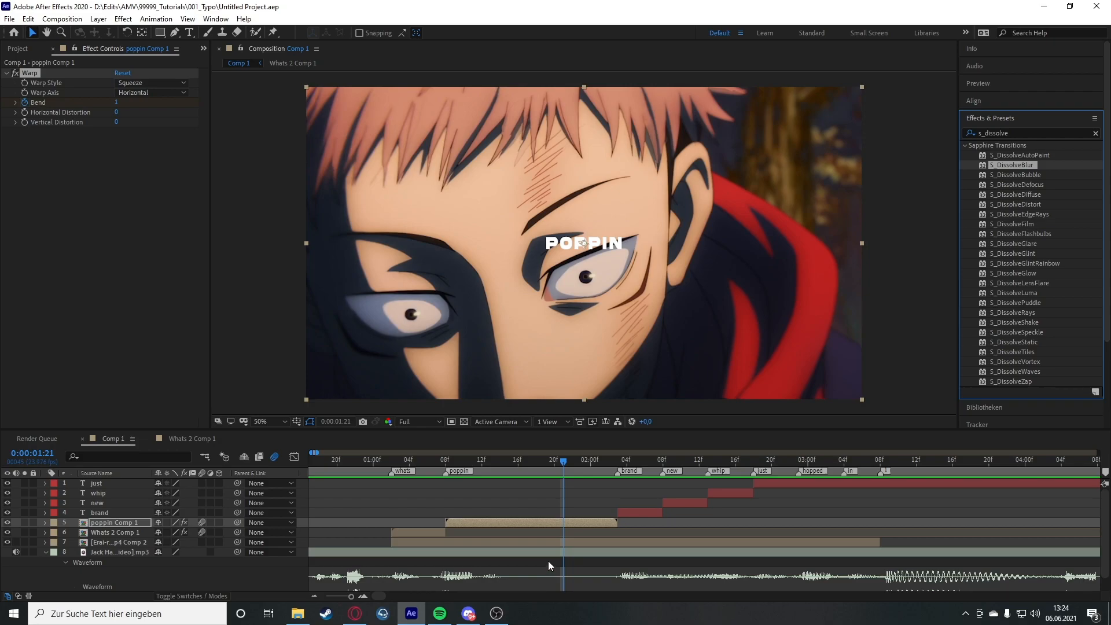